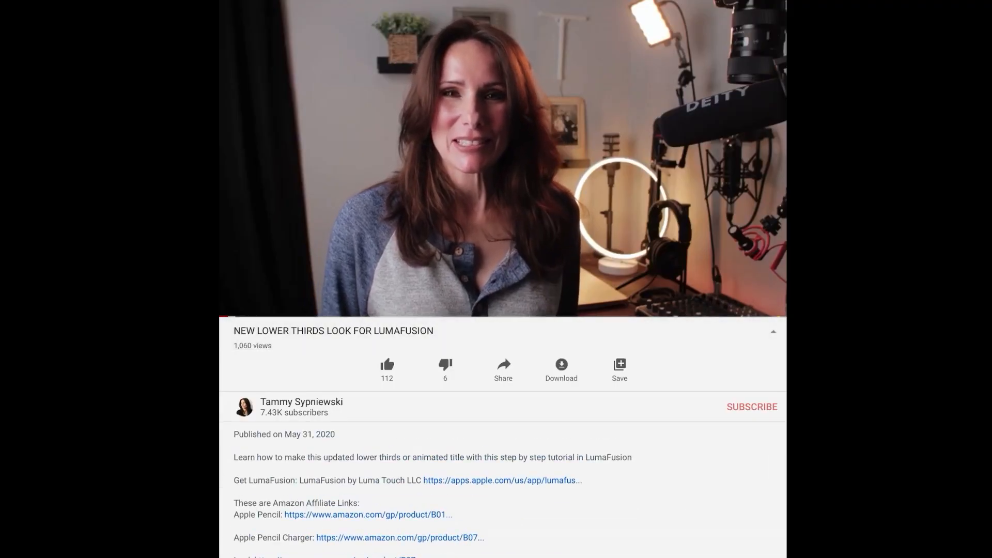
Scroll the video description down to the Google Drive download link.
scroll(down, 3)
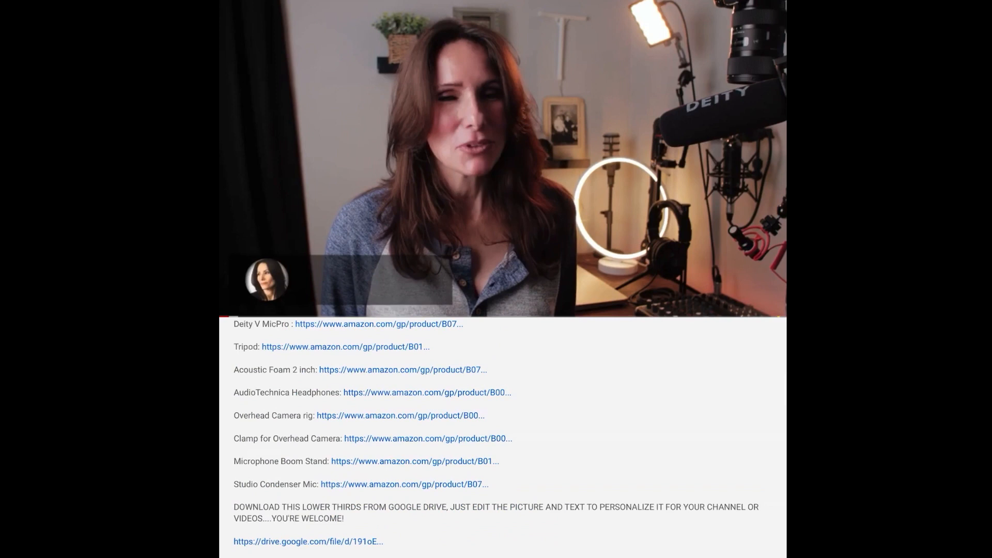
scroll(down, 3)
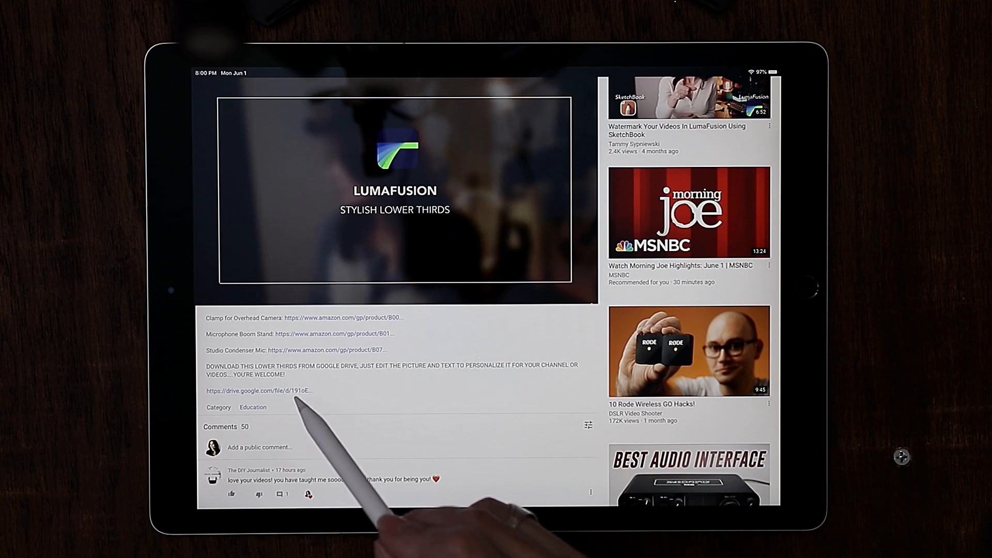
Follow the drive.google.com link to the TS Lower Thirds file page.
click(258, 391)
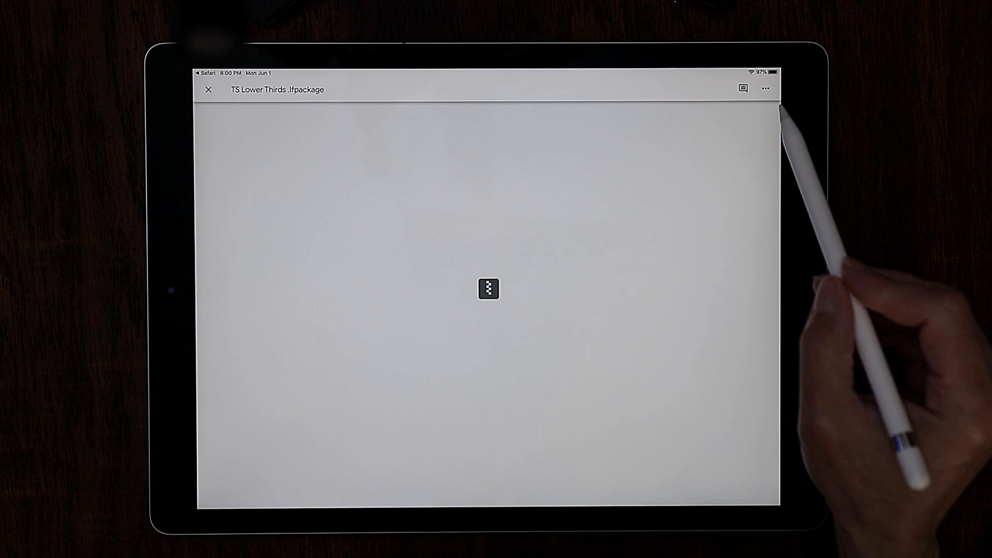
Copy the TS Lower Thirds .lfpackage file to LumaFusion via Open in.
click(765, 89)
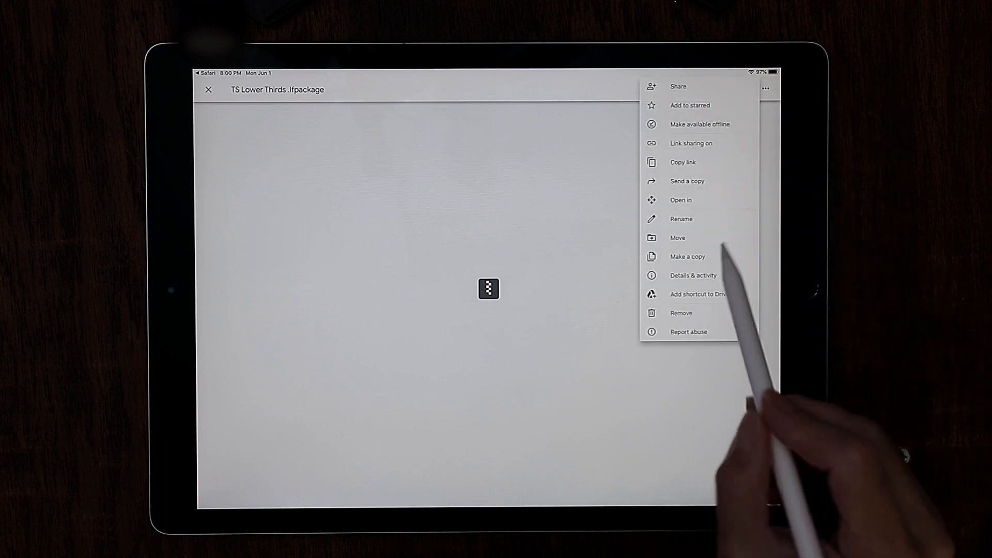
click(688, 181)
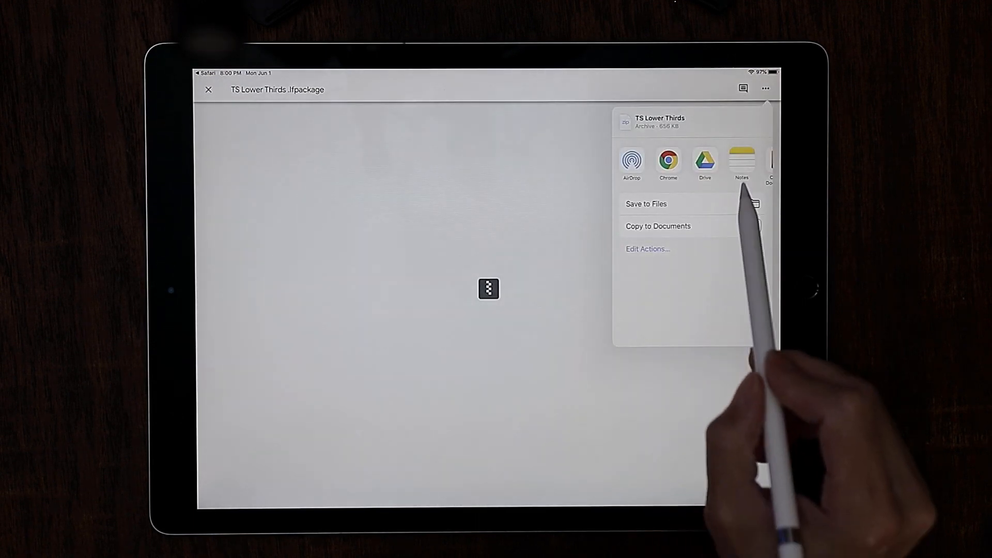
scroll(left, 3)
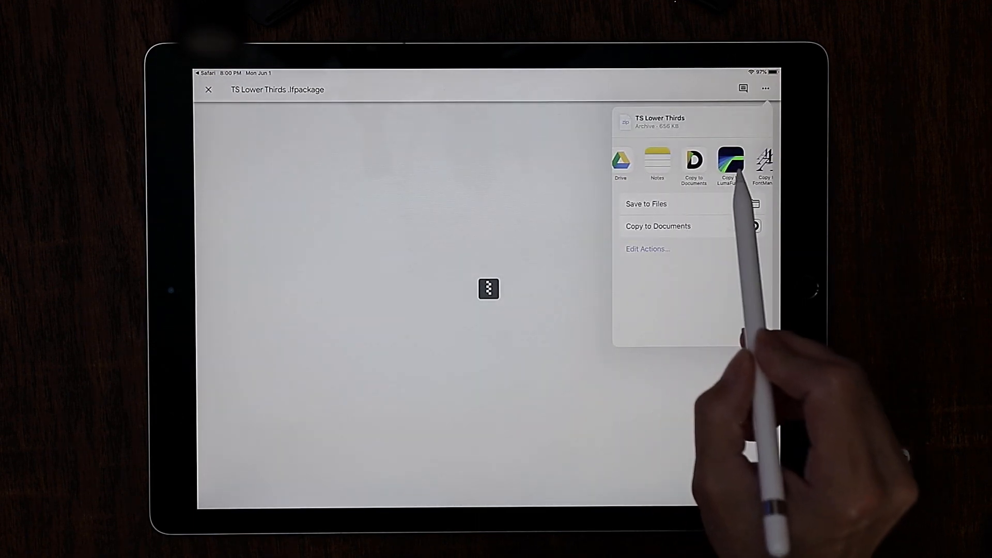
scroll(left, 3)
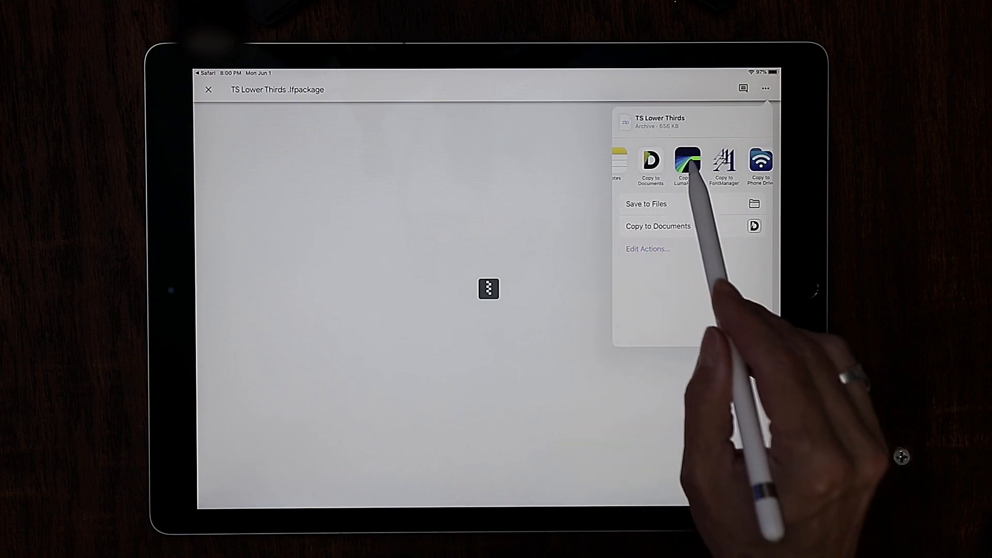
click(688, 164)
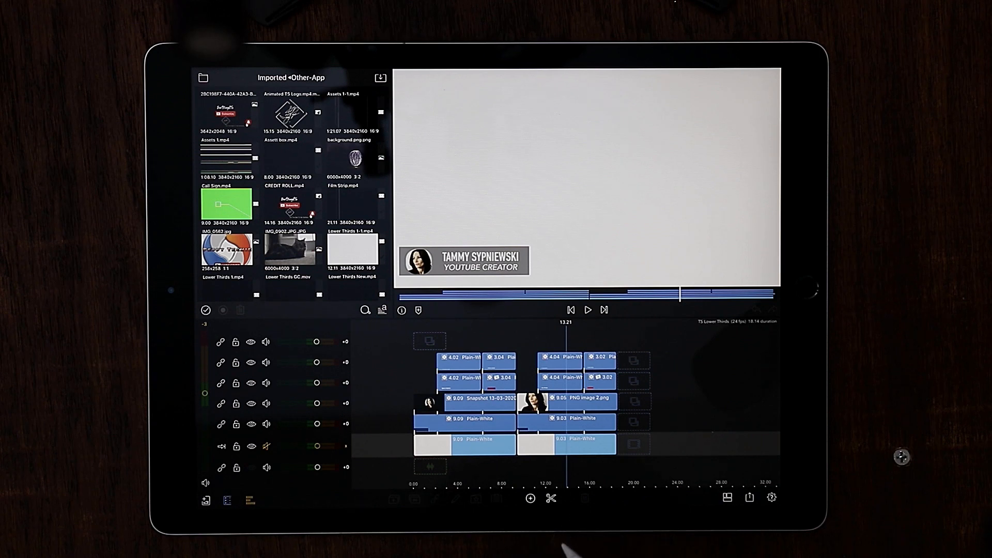
mouse_move(570, 532)
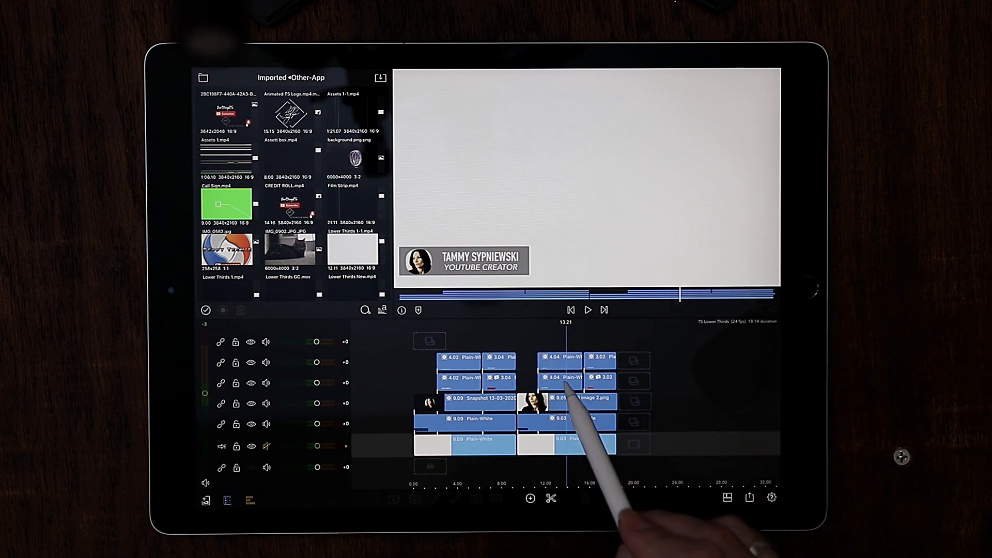
Bring up the title editor for the Plain-White name title clip.
click(560, 377)
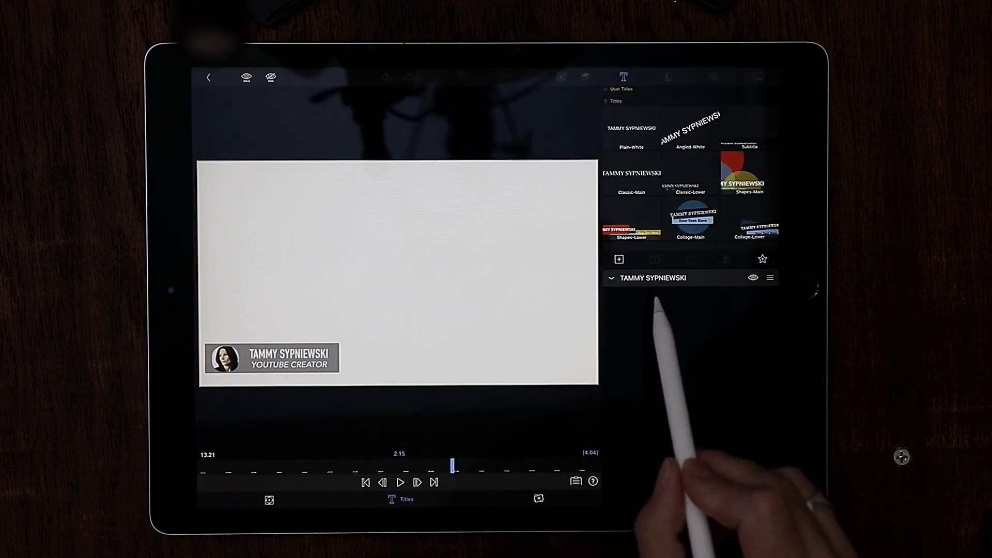
mouse_move(665, 379)
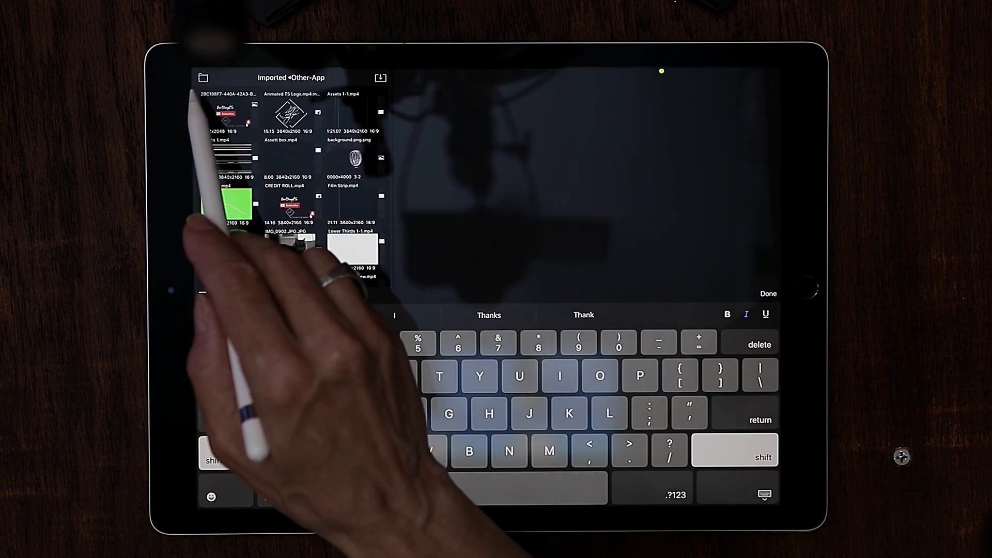
Show the list of media sources back on the project timeline.
click(768, 293)
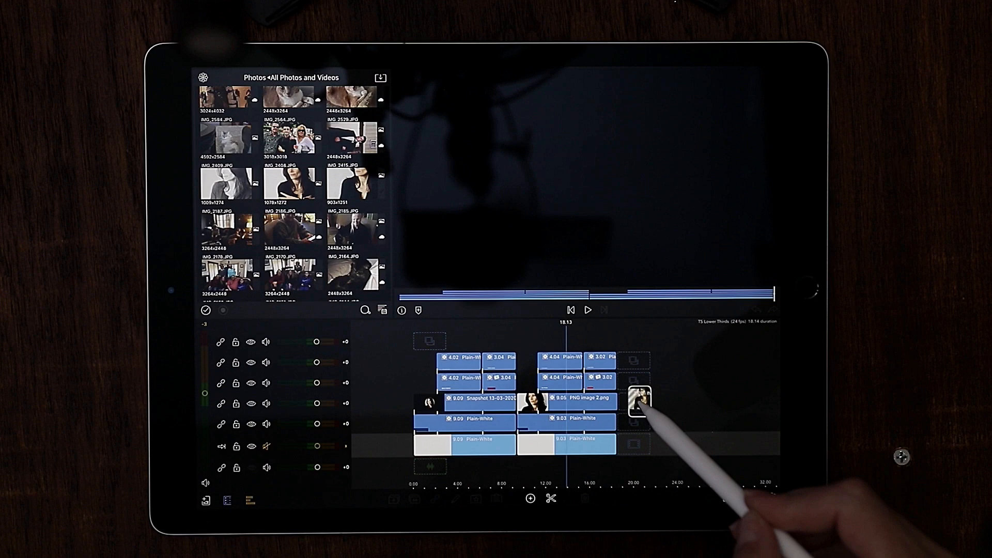
Drop IMG_2415.JPG onto the timeline after the PNG image clip.
click(638, 408)
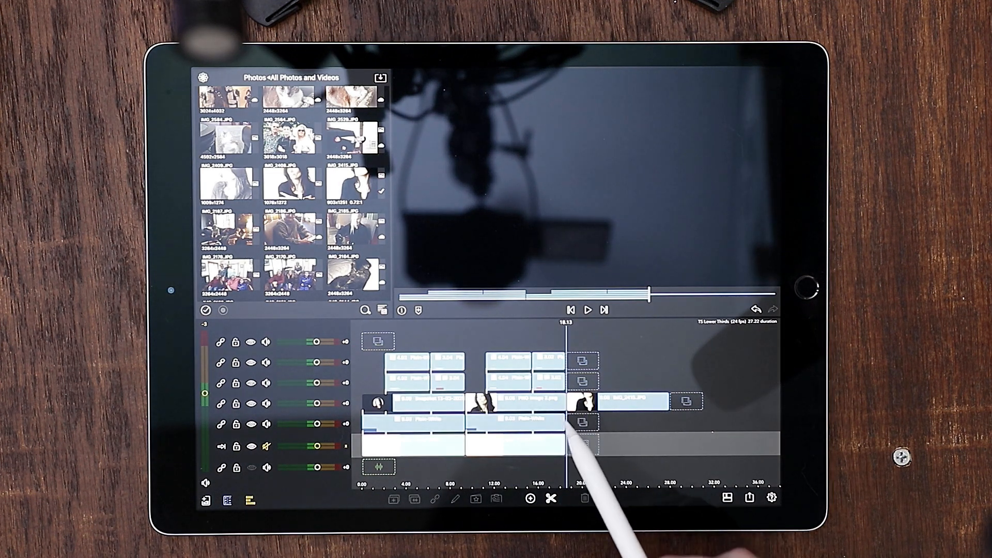
Copy PNG image 2.png's clip attributes and select IMG_2415.JPG to receive them.
click(535, 402)
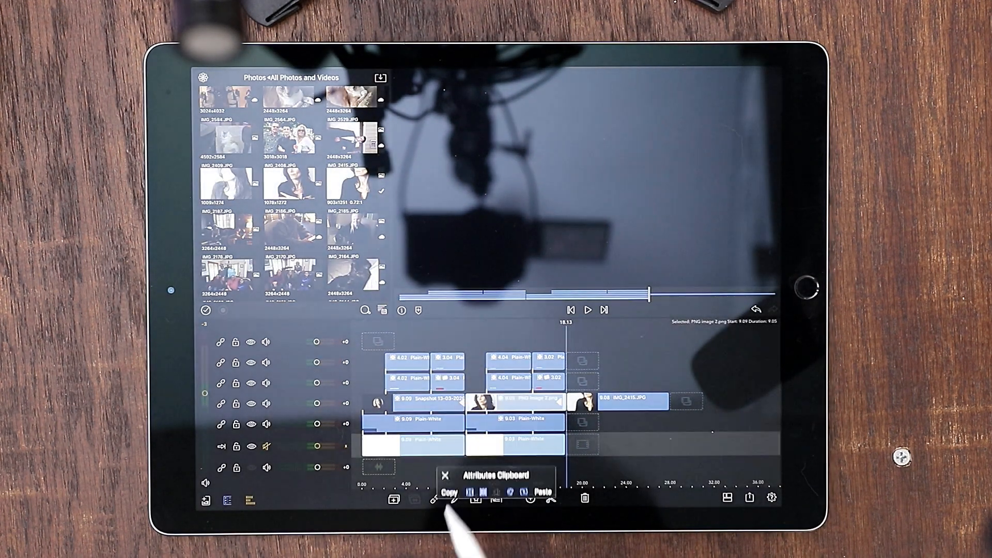
click(446, 475)
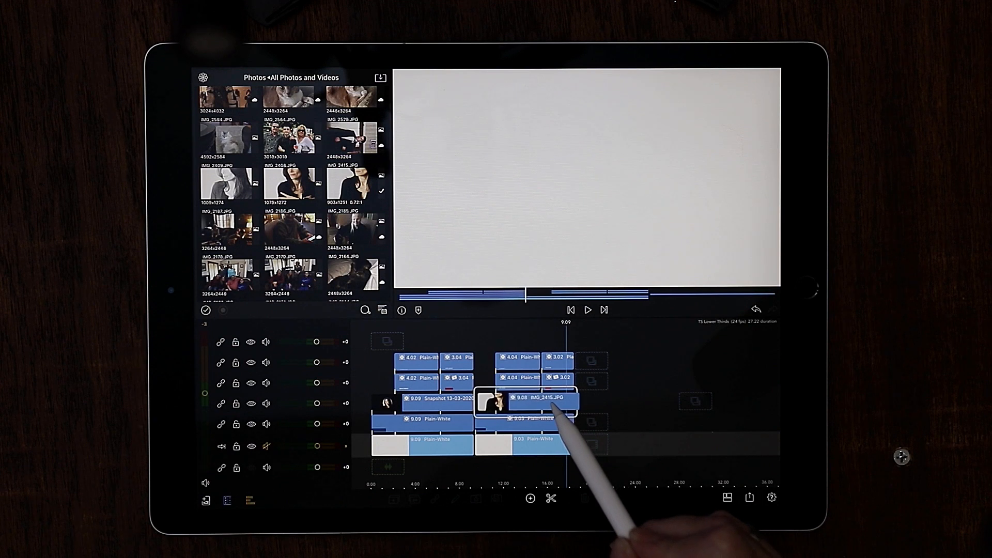
click(541, 399)
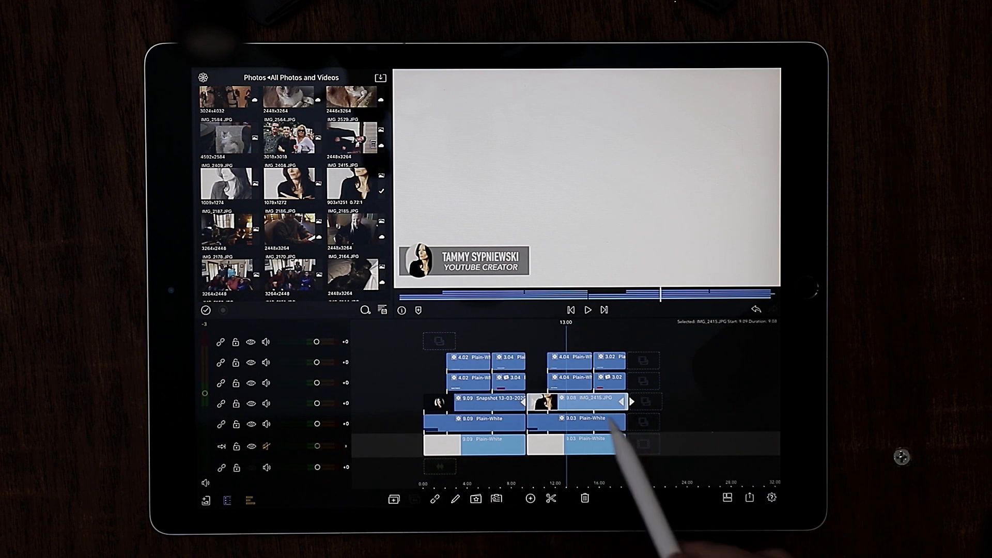
mouse_move(582, 412)
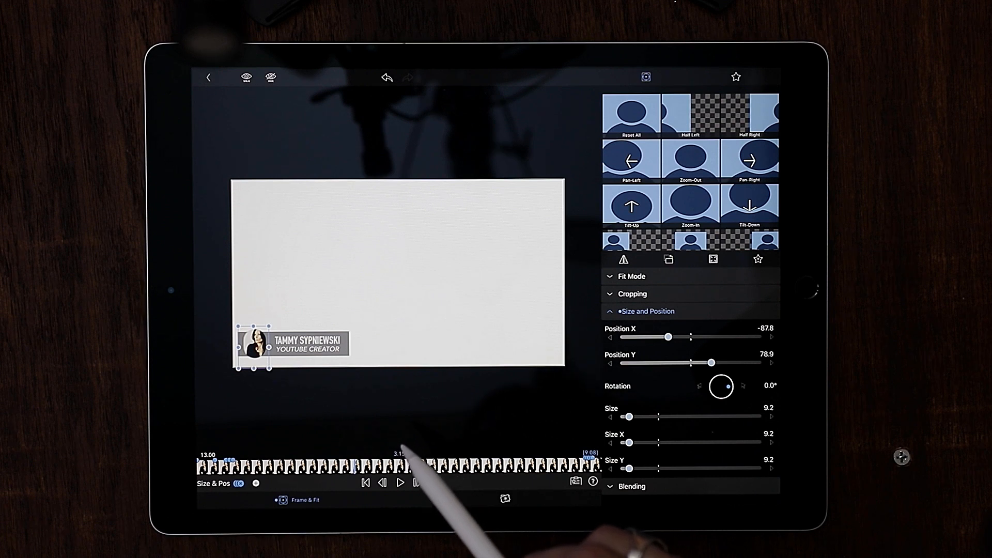
Adjust the photo's cropping with Corner Radius 100 and soft edges to fit the circle.
click(632, 293)
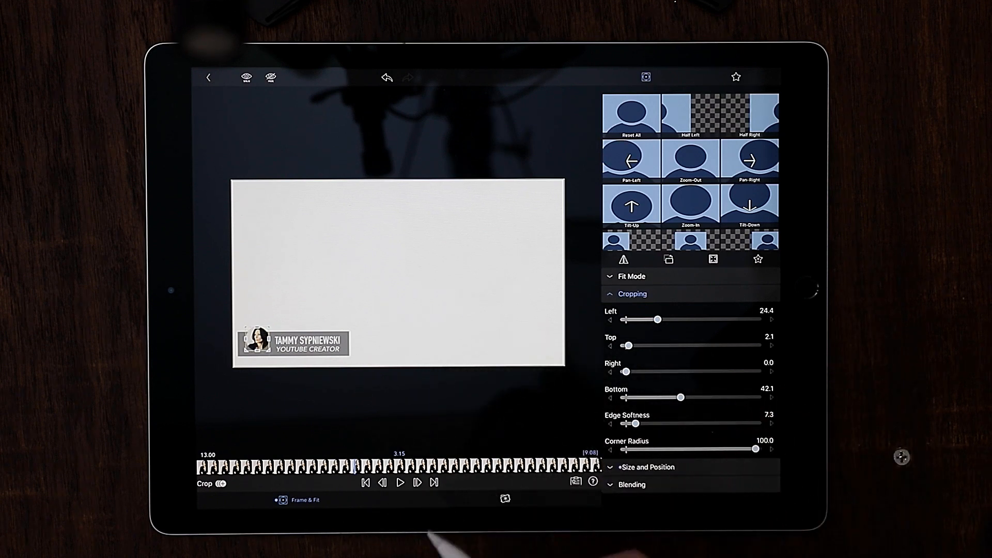
click(632, 294)
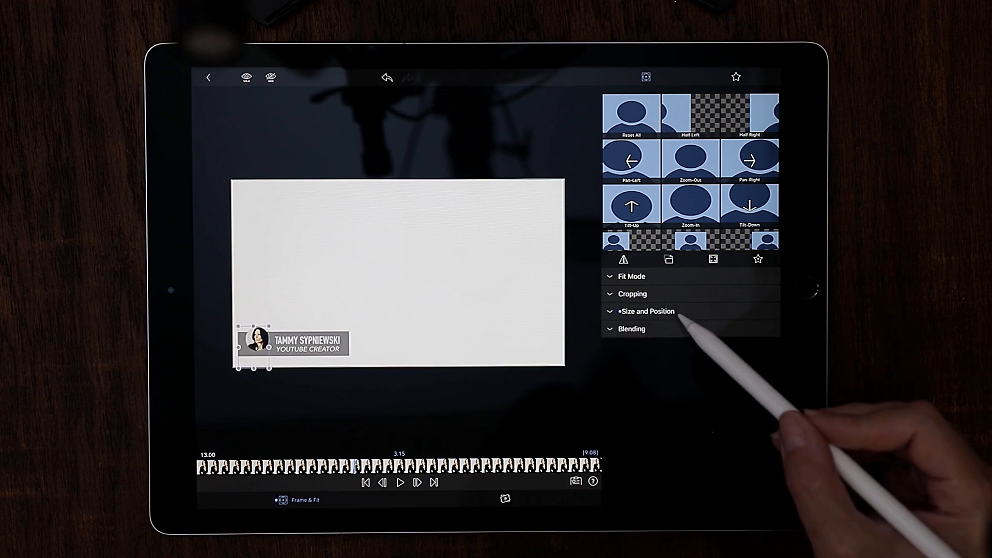
Show the photo's Size & Pos settings for the shrink-to-grow keyframes.
click(647, 311)
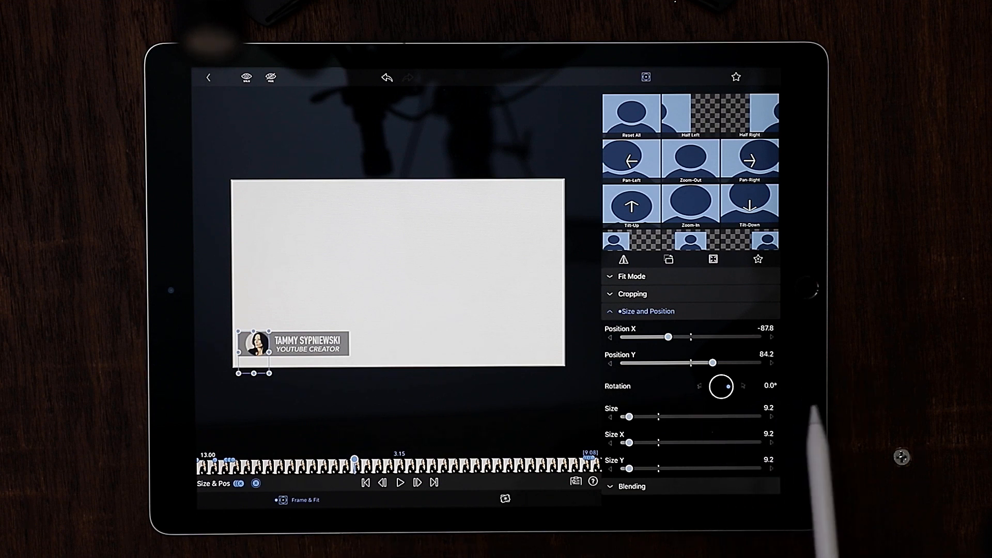
mouse_move(716, 443)
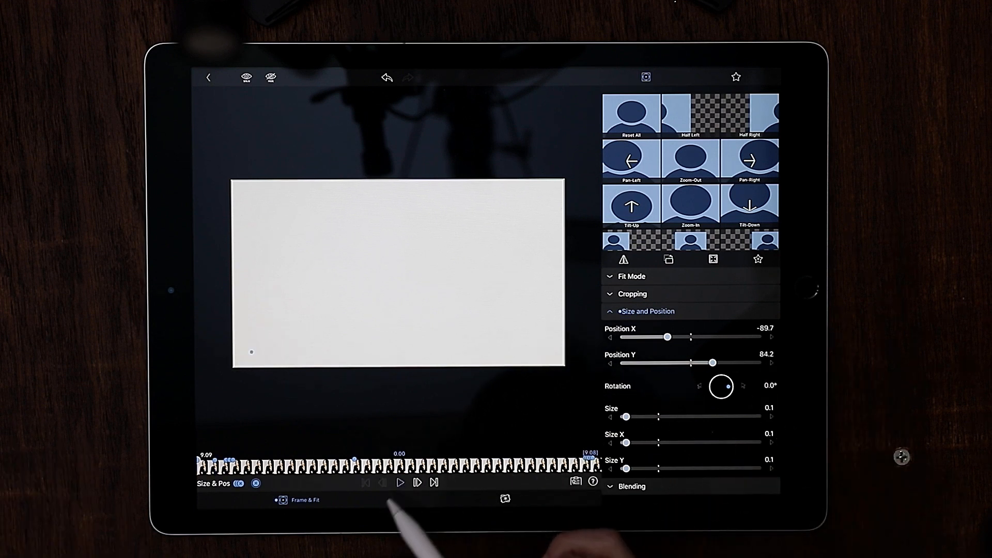
Play back and stop the photo's grow-in animation preview.
click(399, 482)
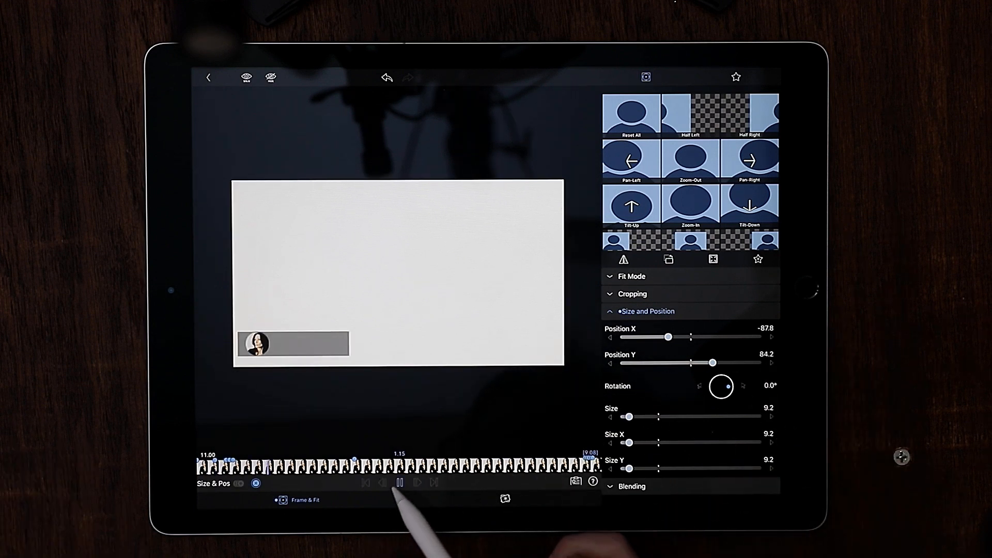
click(400, 482)
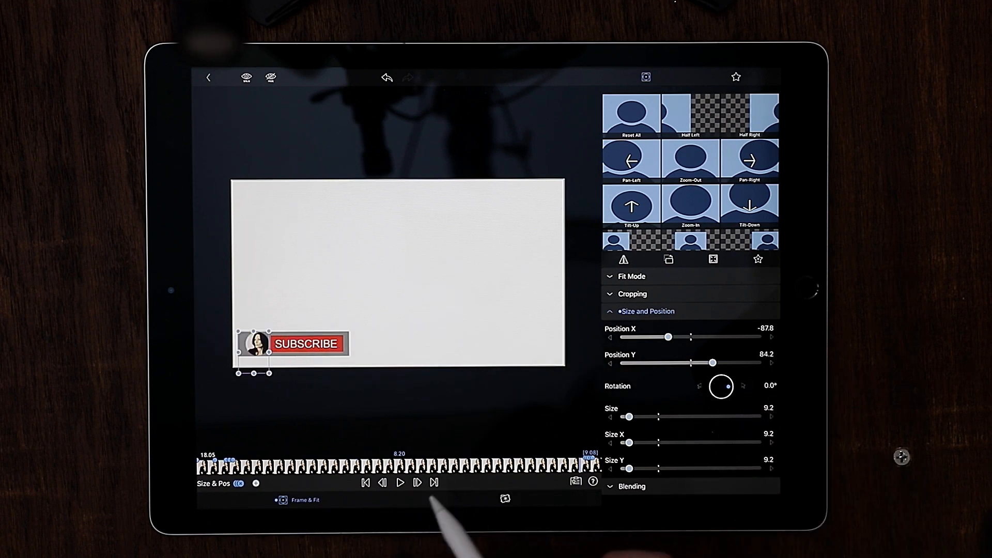
mouse_move(683, 481)
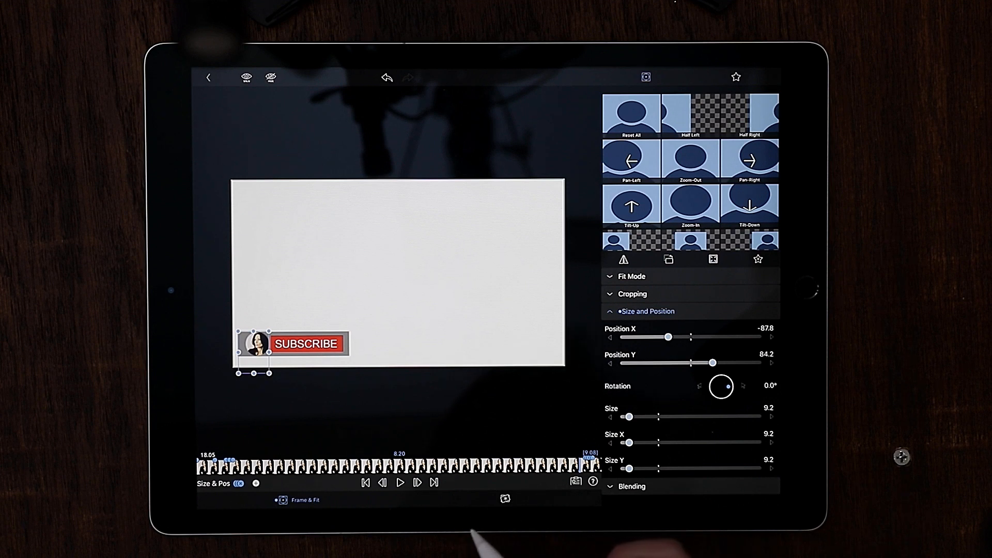
mouse_move(379, 519)
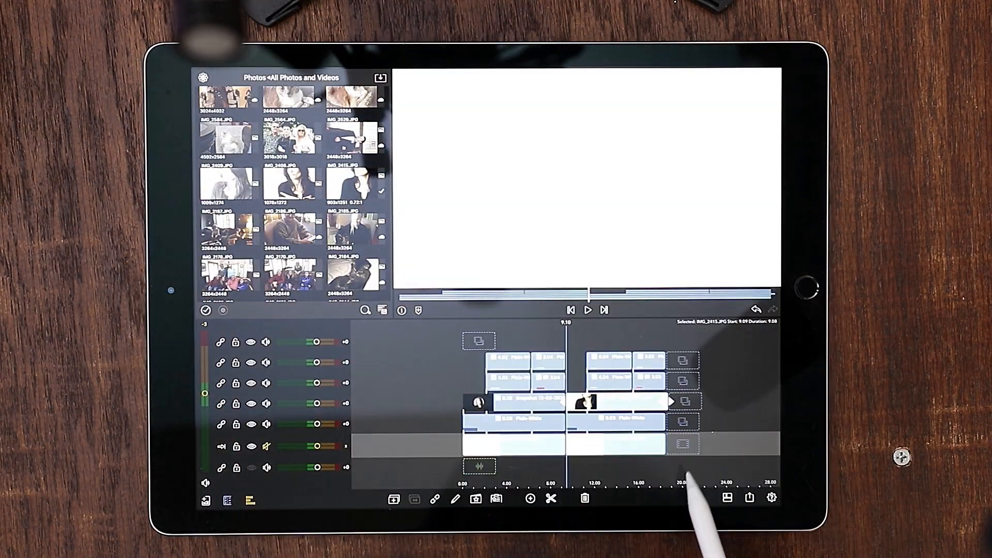
Split the profile photo clip at the point where the lower third title ends.
click(587, 310)
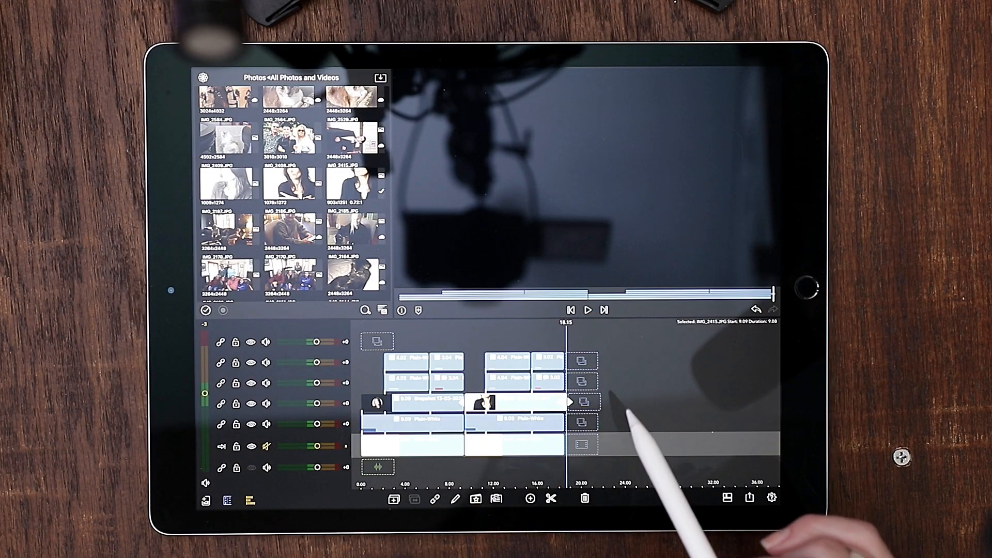
mouse_move(595, 373)
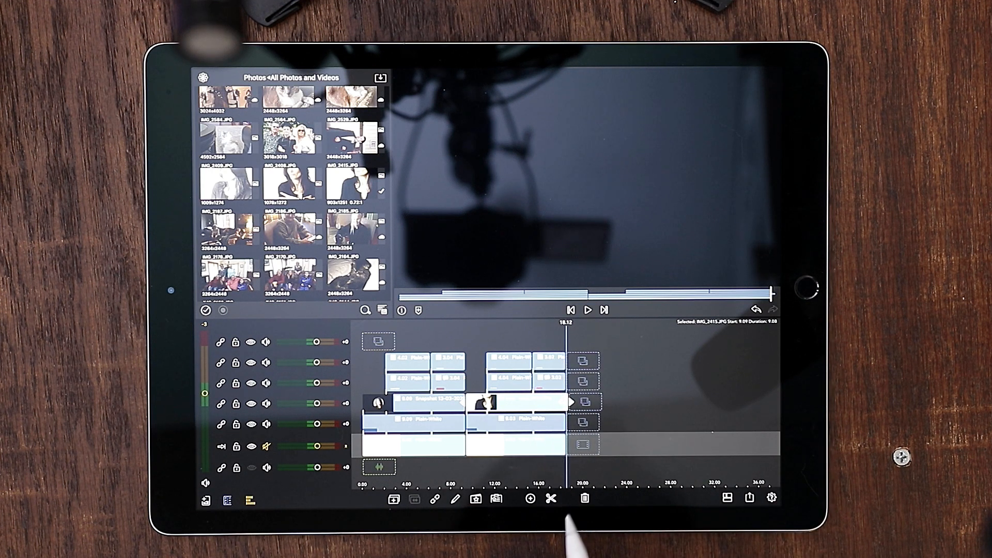
click(551, 498)
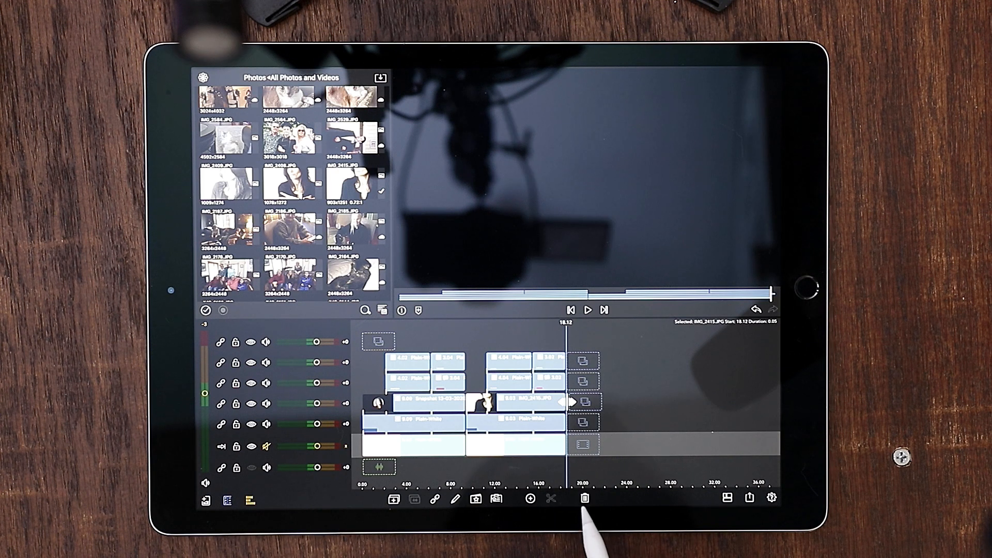
mouse_move(632, 380)
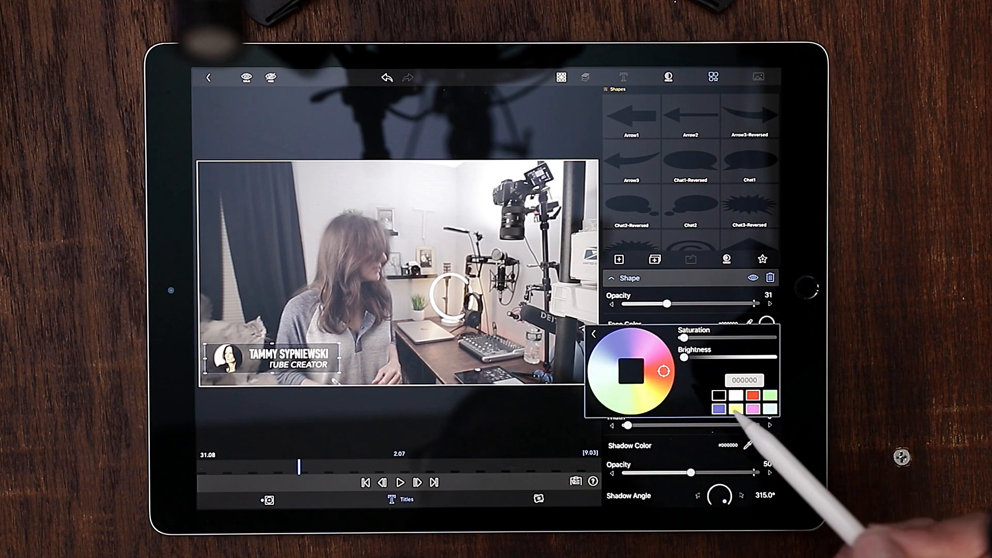
Set the lower third's shape Face Color to the red swatch (ff0000).
click(751, 397)
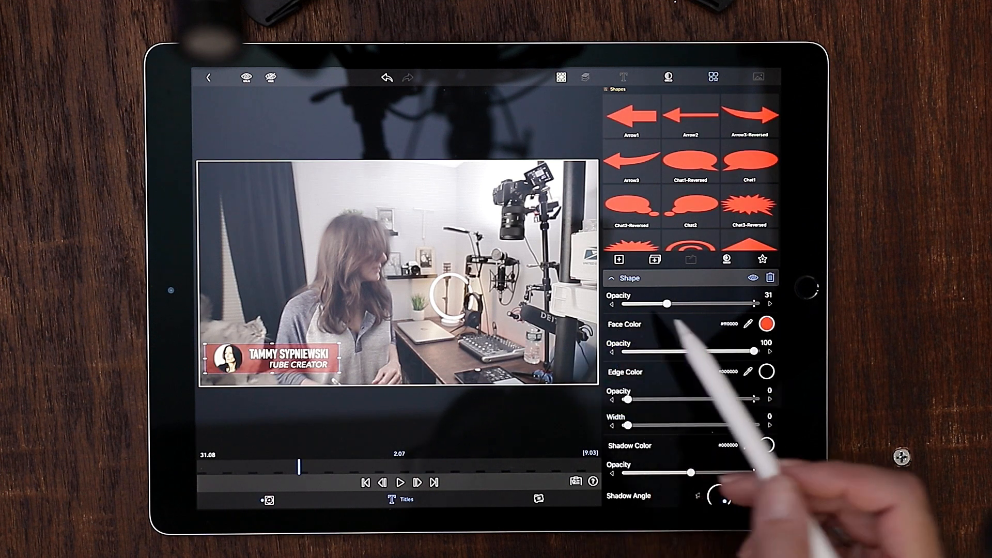
click(766, 324)
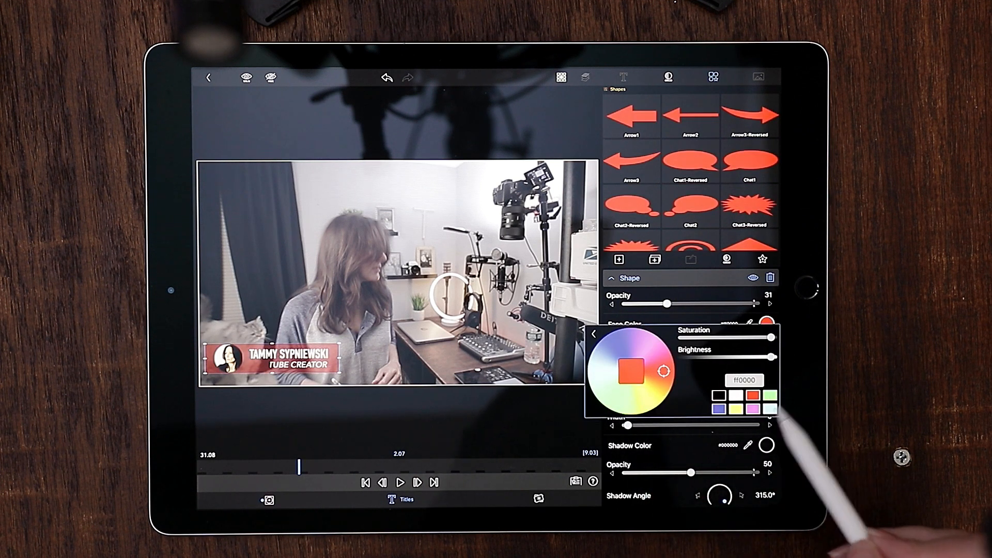